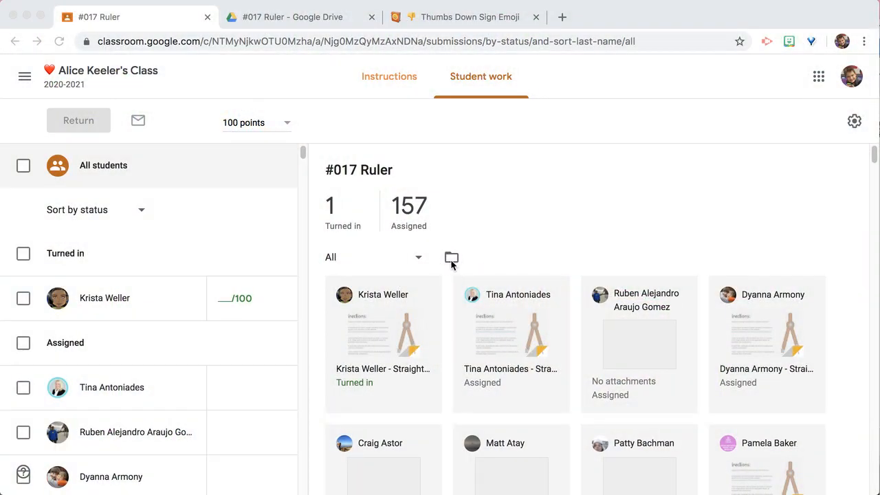
Step: Open the #017 Ruler assignment's Drive folder of student copies from the Student work page
click(296, 17)
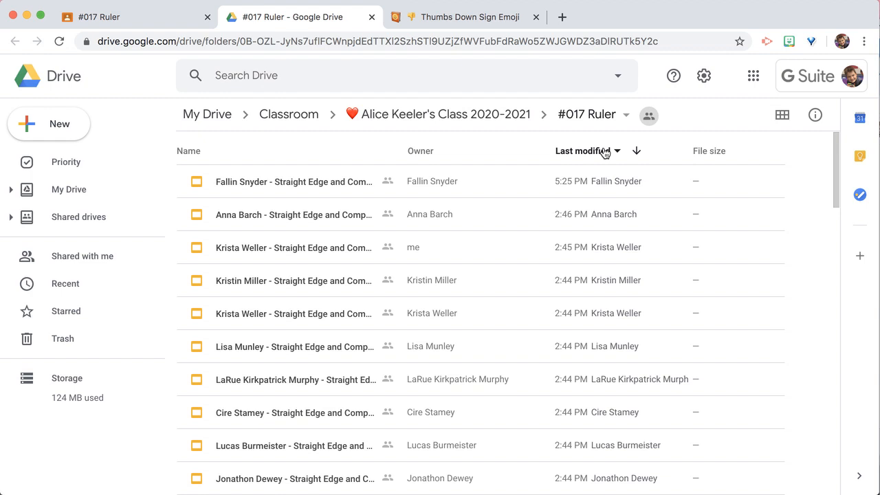
mouse_move(610, 157)
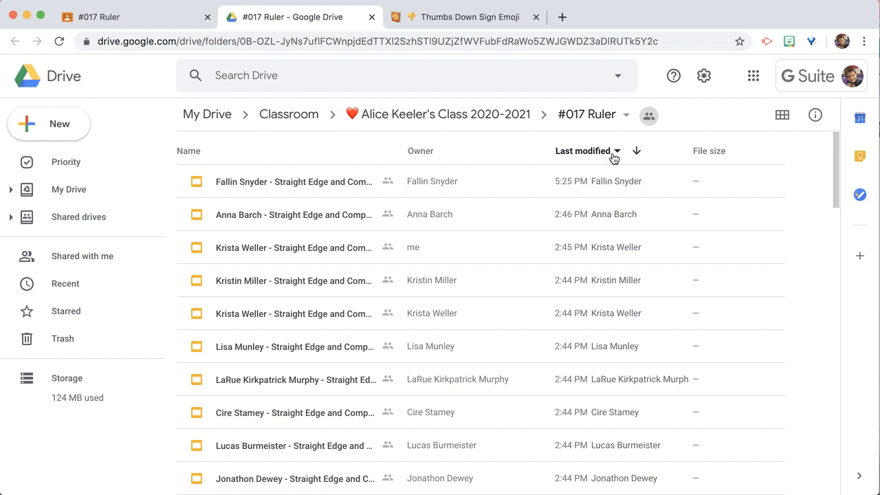
Step: Sort the student copies by 'Last opened by me', most recent first
click(588, 150)
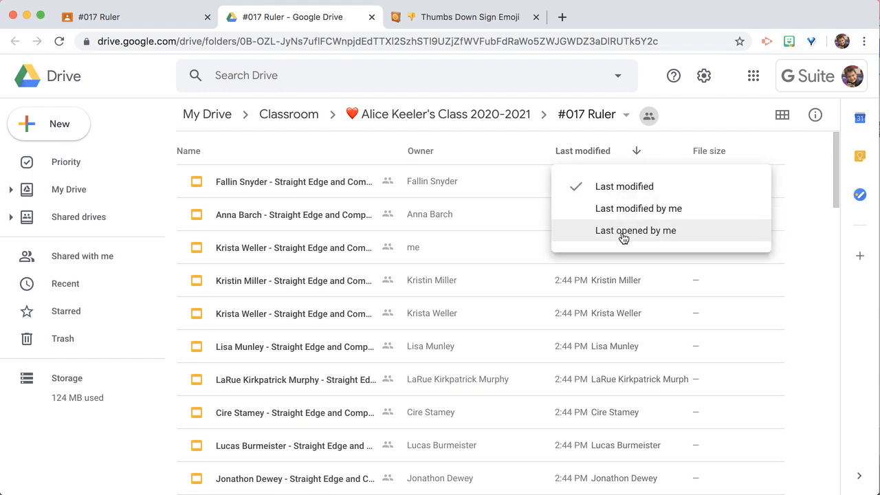
click(636, 231)
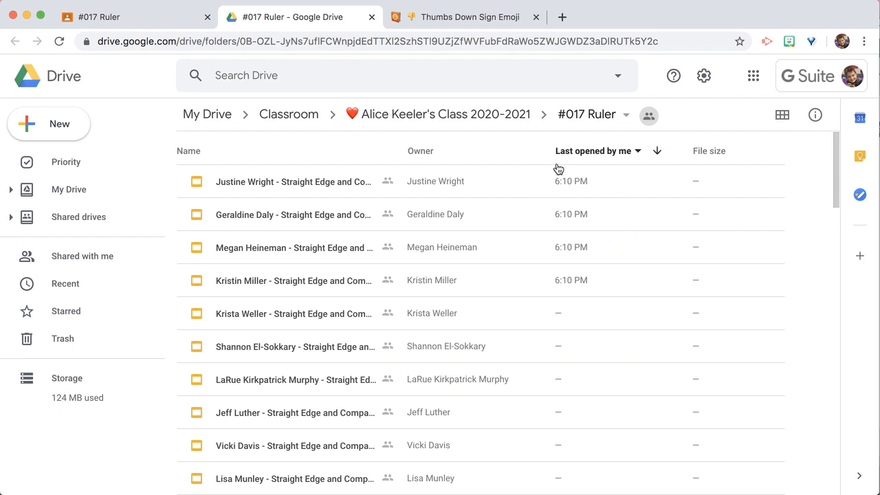
click(292, 182)
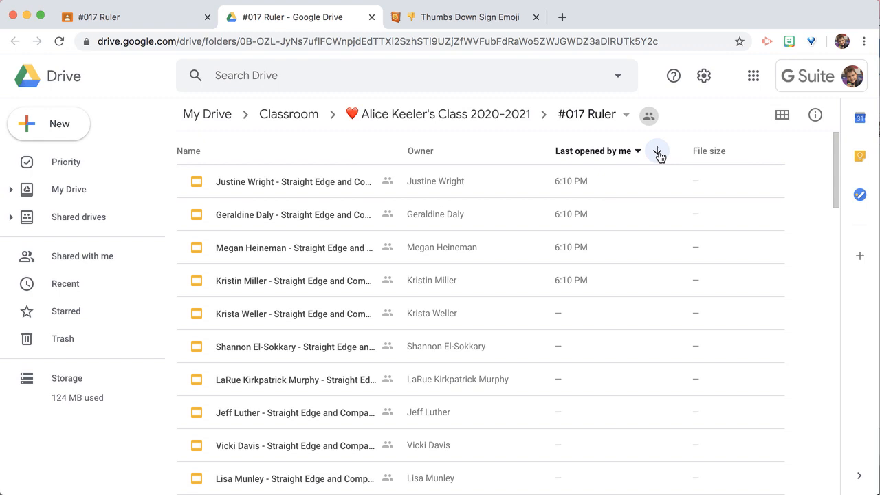
Step: Reverse the 'Last opened by me' order so never-opened student files are listed first
click(657, 150)
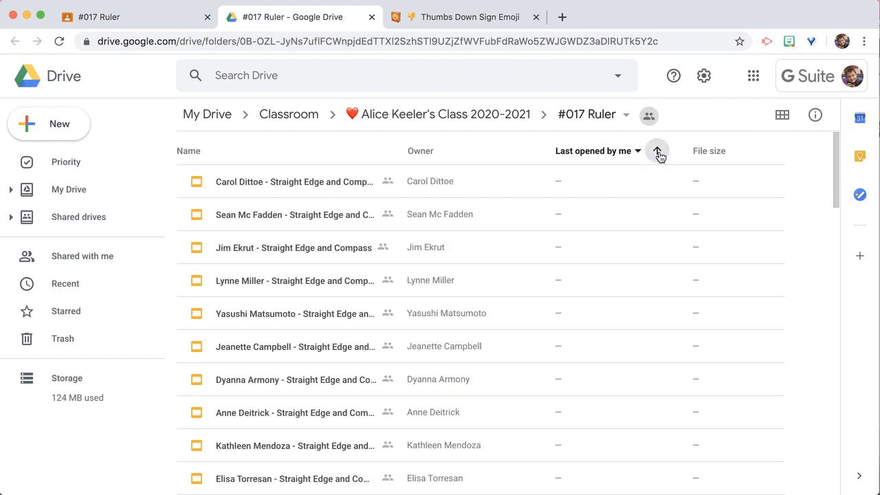
click(658, 149)
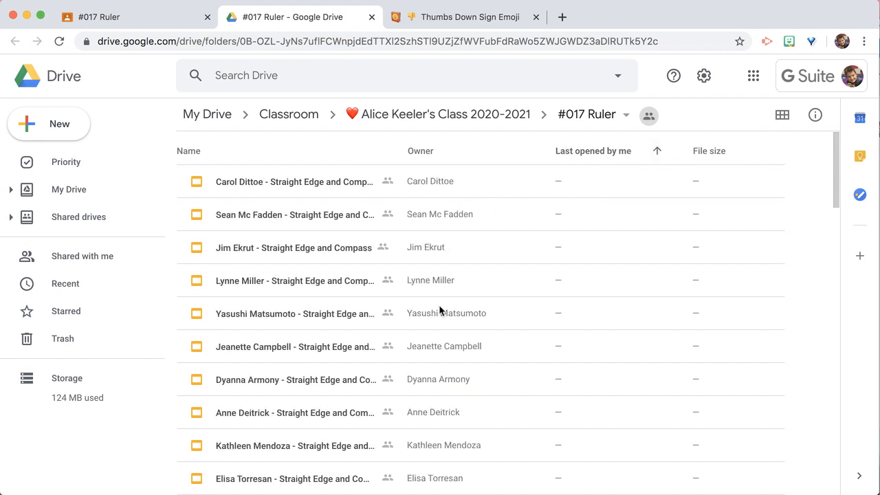
mouse_move(440, 353)
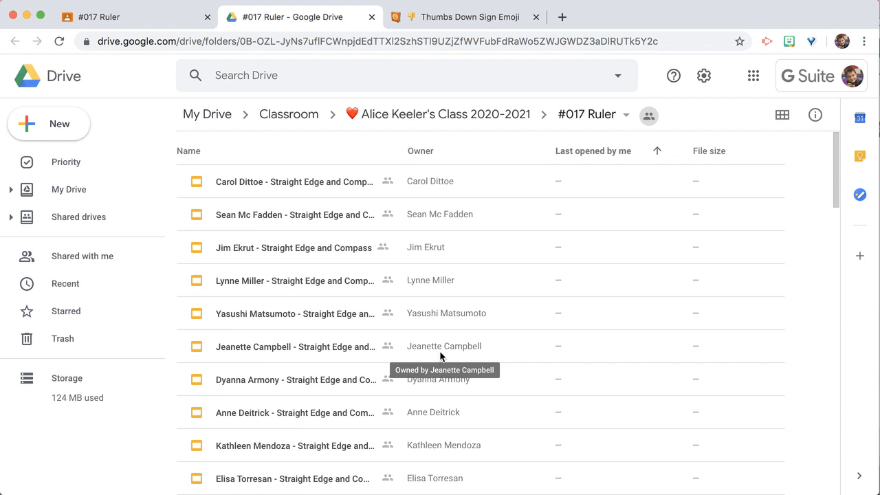
click(593, 150)
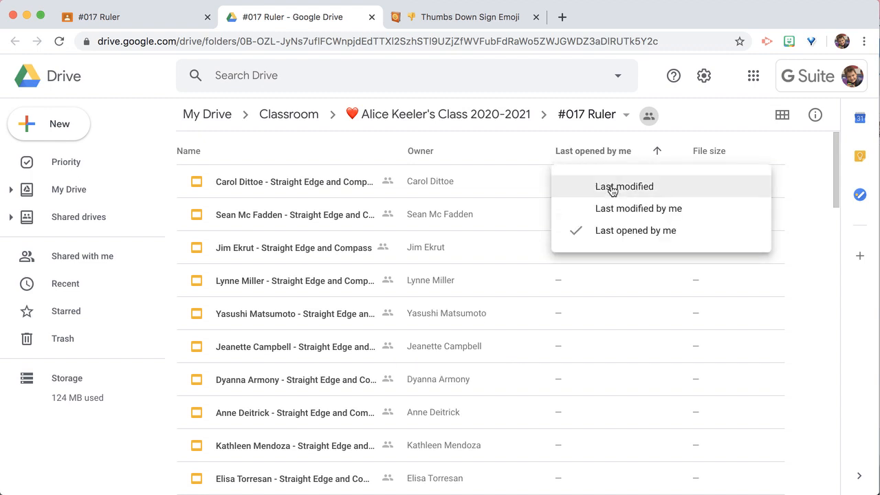
Step: Sort the folder by 'Last modified' with the oldest-modified copies listed first
click(625, 187)
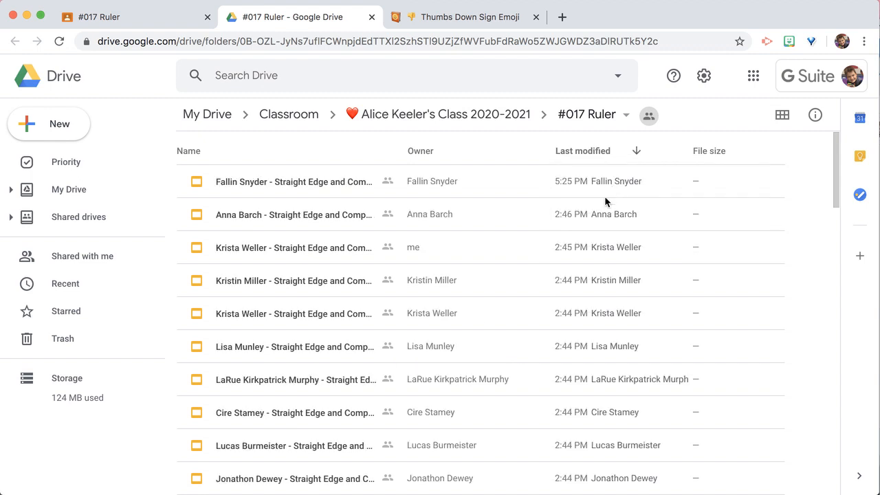
mouse_move(561, 337)
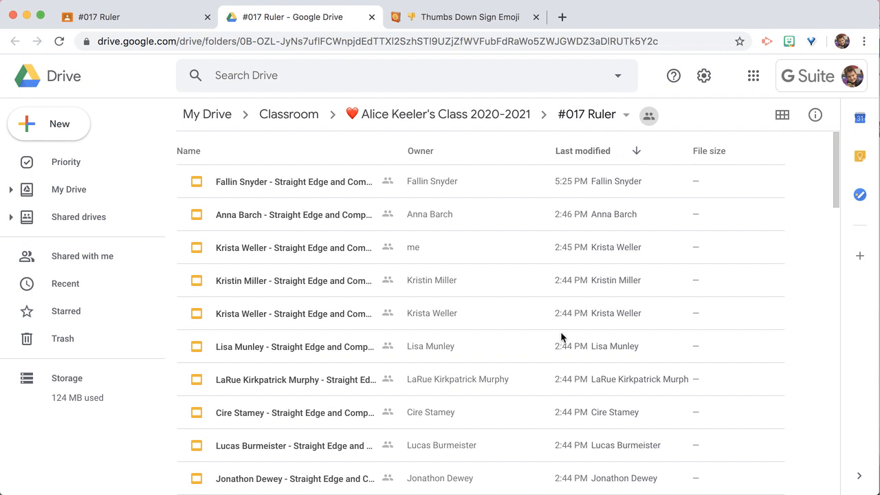
mouse_move(636, 150)
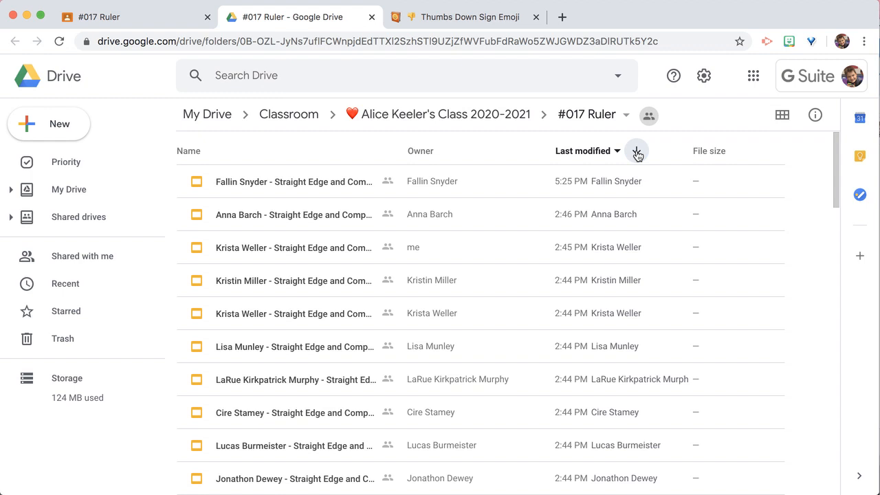
click(636, 150)
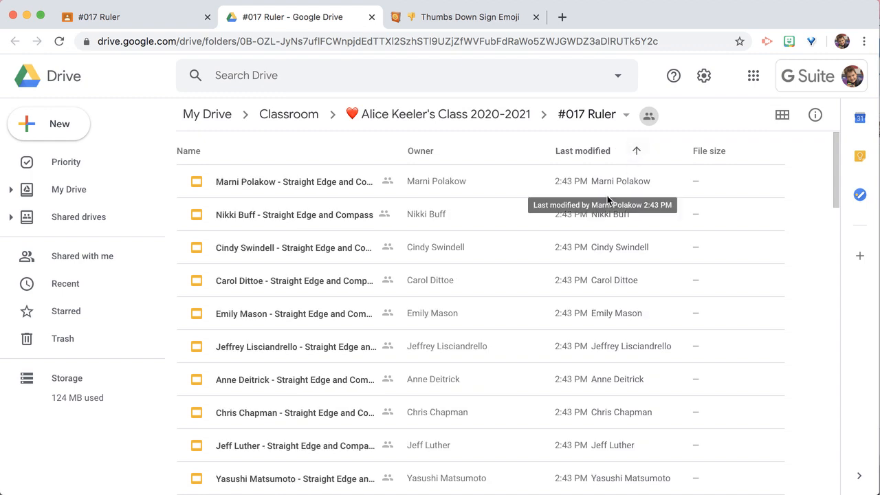
mouse_move(608, 201)
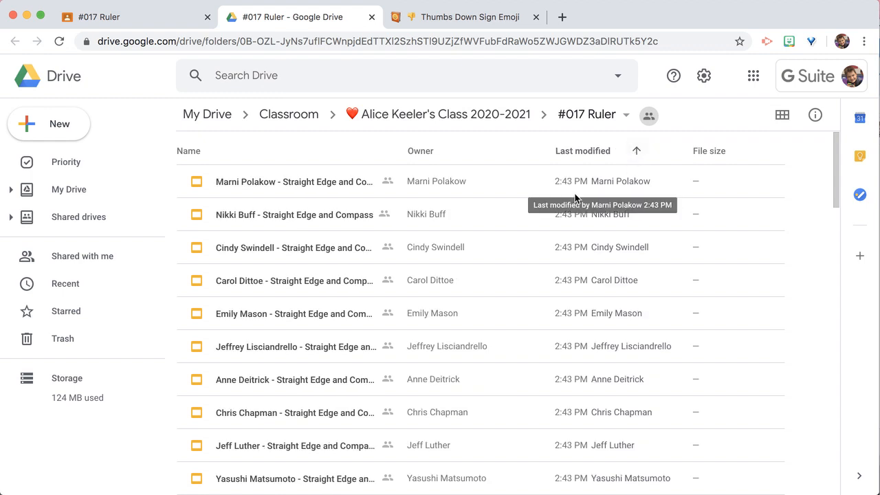